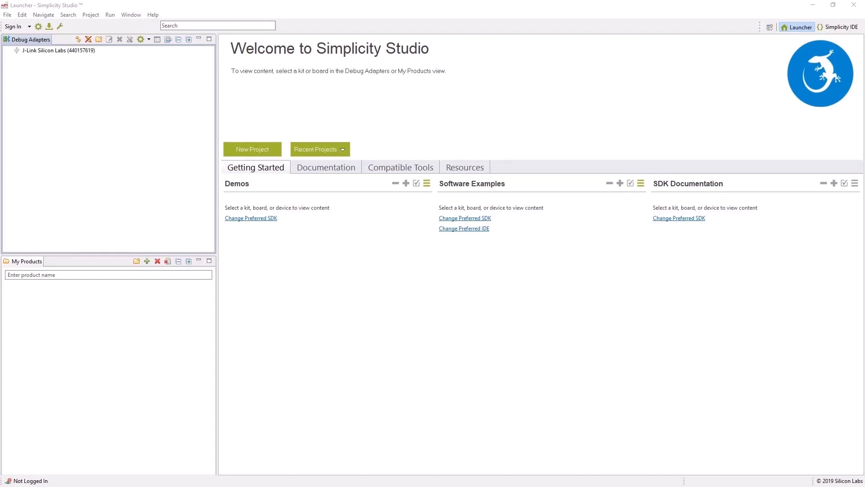
- Show the J-Link Silicon Labs (440157848) adapter's launcher page with Bluetooth Mesh v1.6.0 preferred
left_click(8, 50)
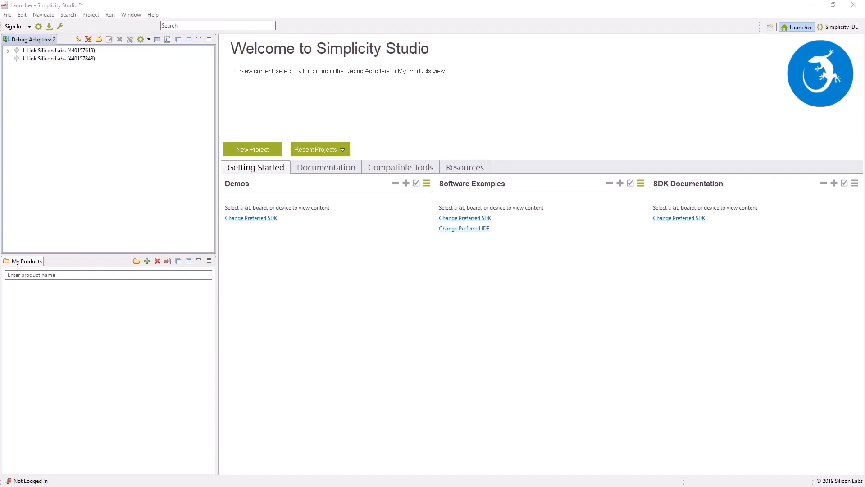
mouse_move(302, 414)
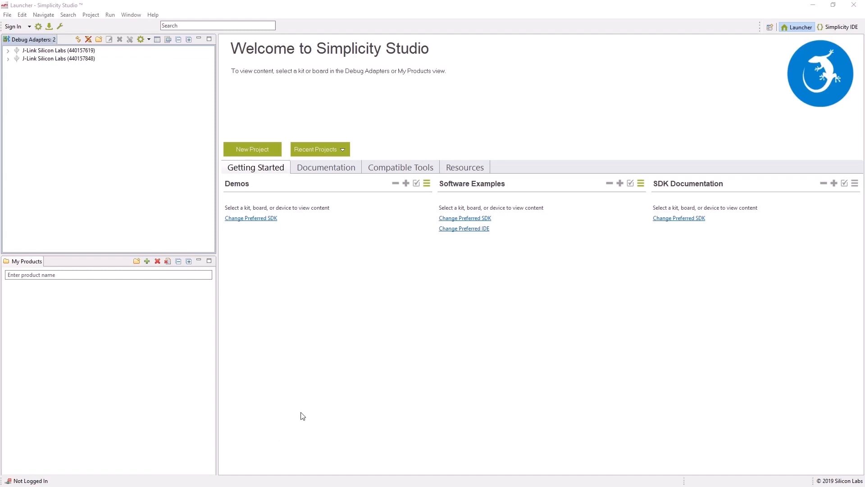
mouse_move(101, 89)
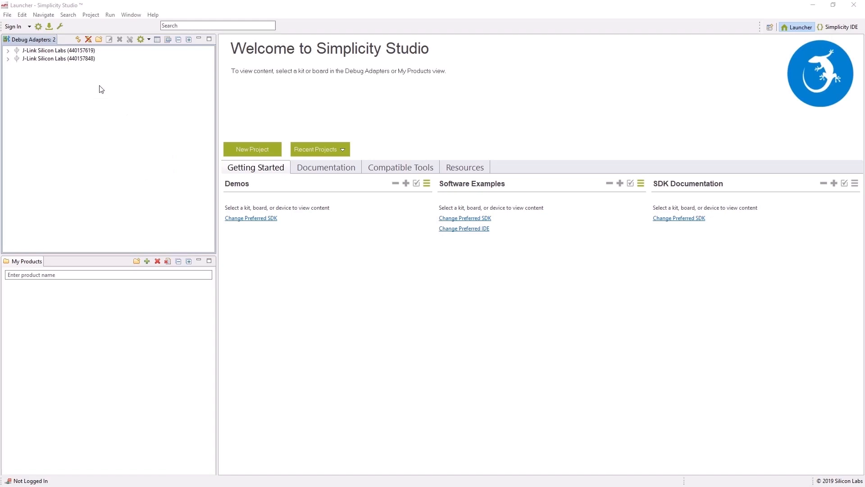
mouse_move(98, 82)
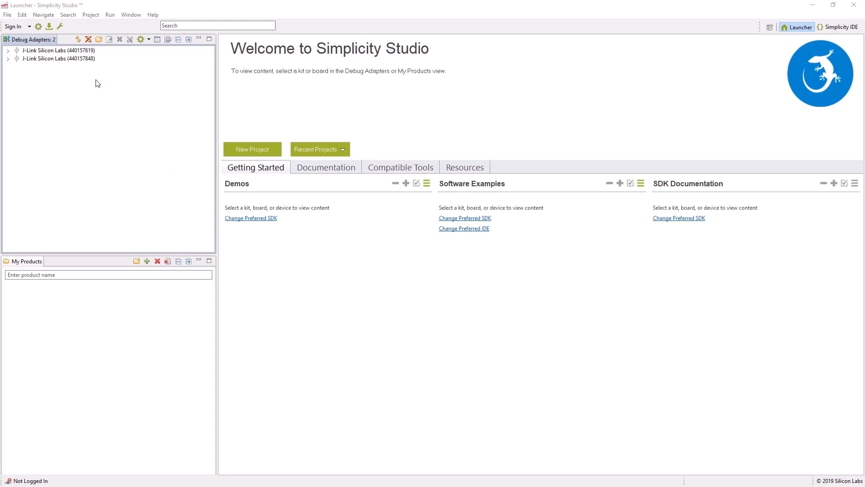
mouse_move(84, 59)
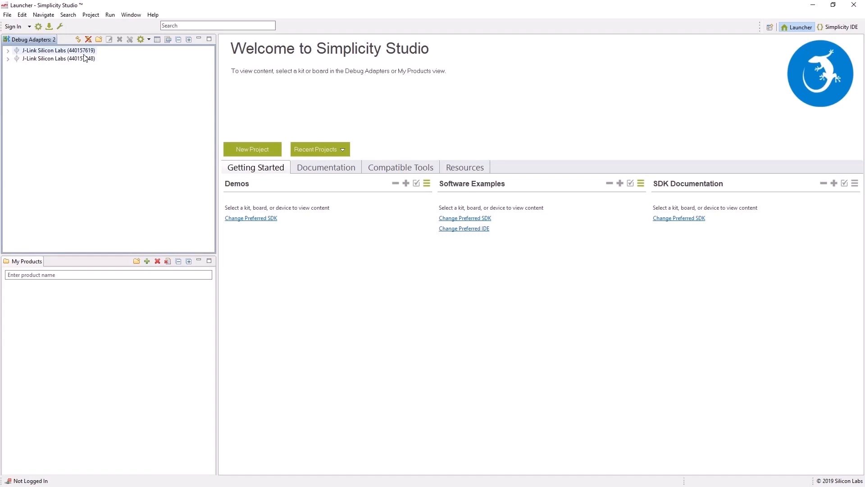
left_click(59, 57)
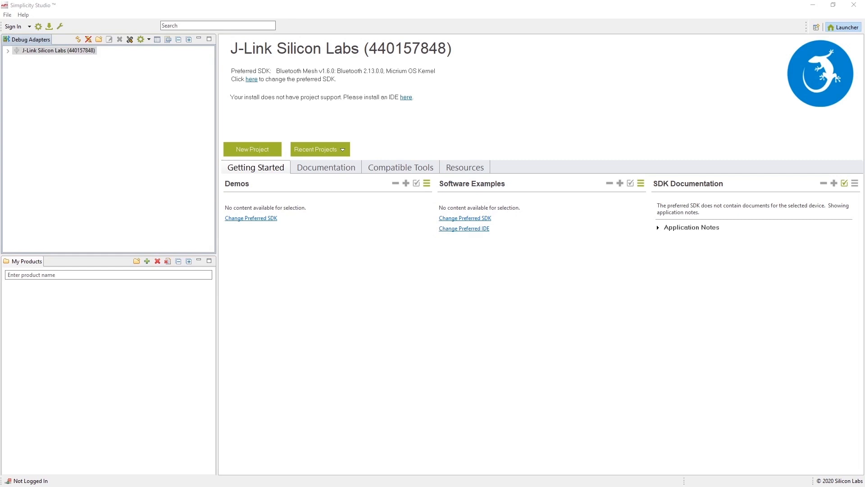
mouse_move(83, 76)
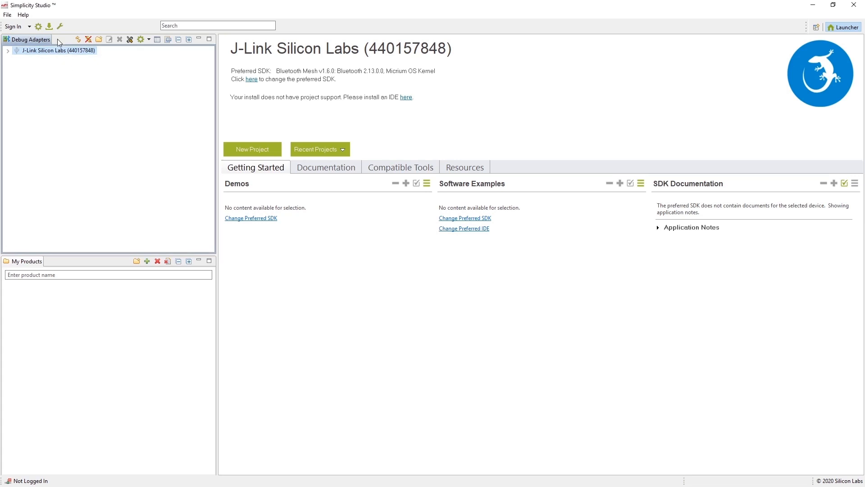
- Install Bluetooth product-group support with the recommended Bluetooth and Bluetooth Mesh SDK packages via Help > Update Software
left_click(23, 14)
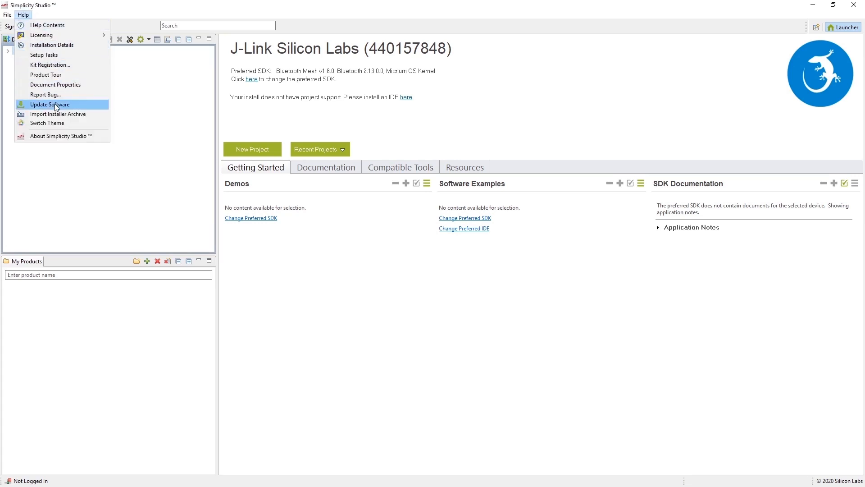
left_click(49, 104)
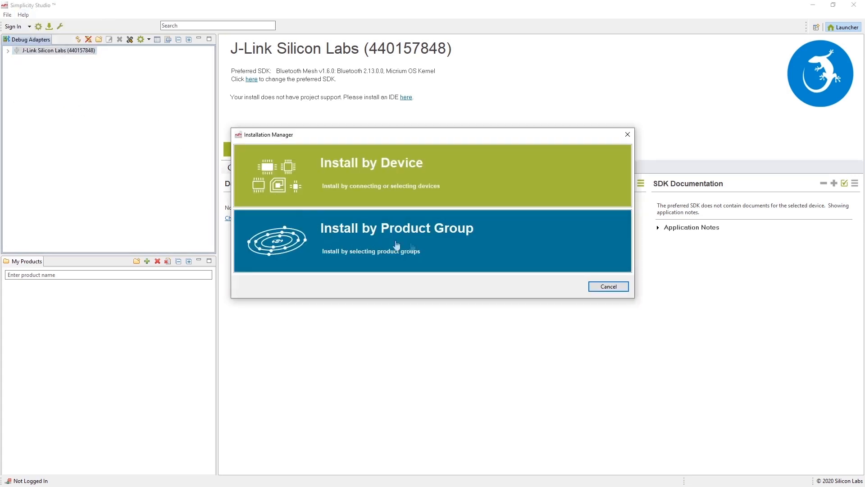
left_click(397, 241)
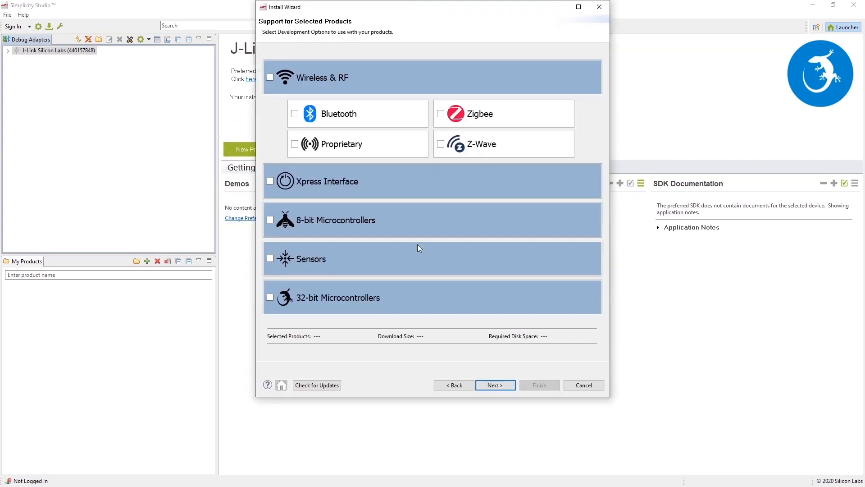
left_click(294, 114)
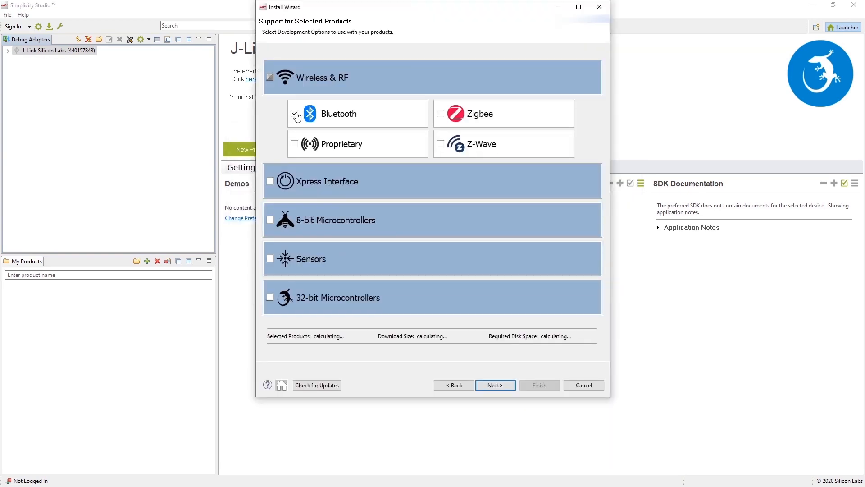
left_click(294, 113)
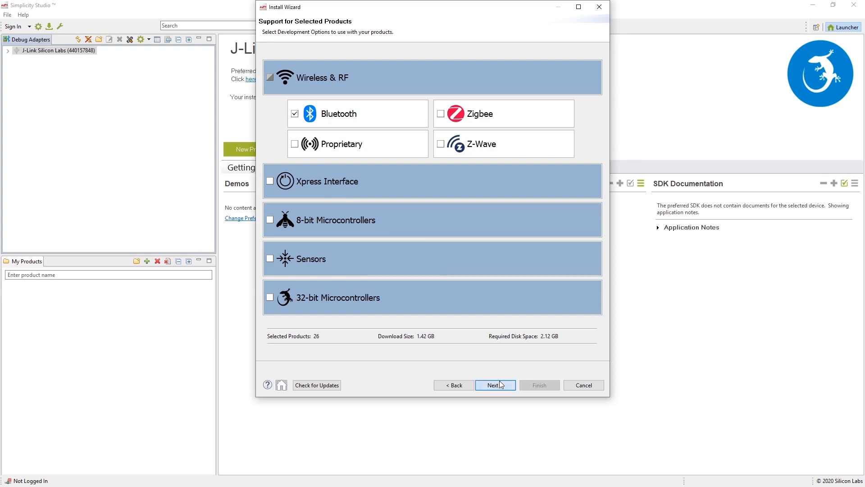
left_click(495, 384)
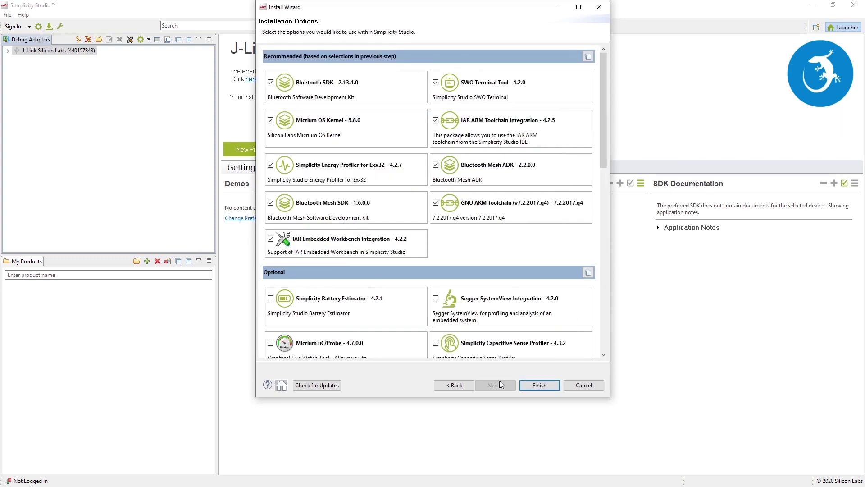
left_click(539, 385)
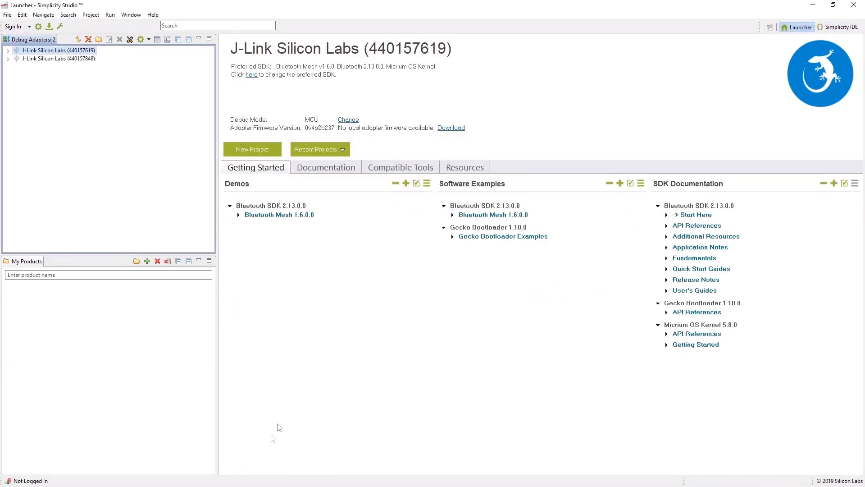
- Flash the SOC - BT Mesh Switch demo onto adapter 440157619
left_click(238, 215)
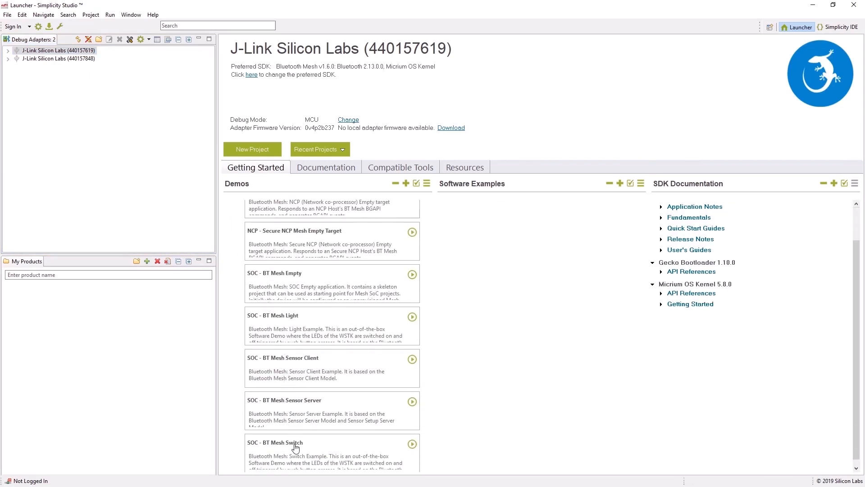
left_click(412, 443)
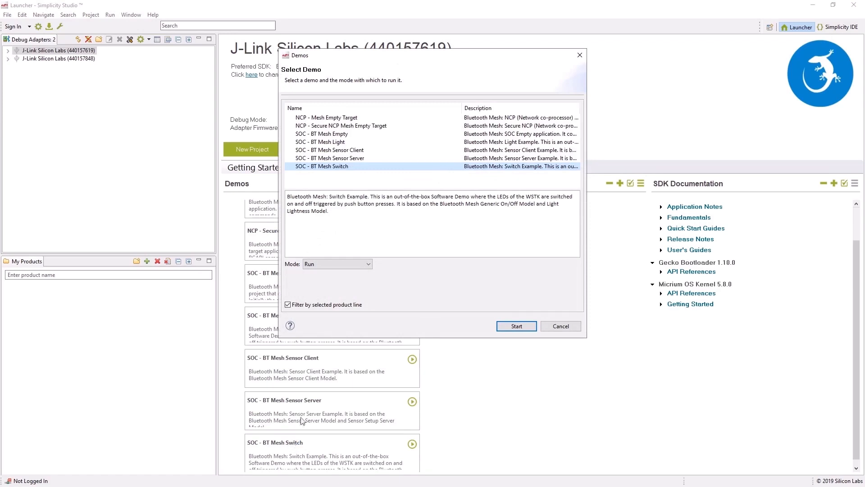
left_click(516, 325)
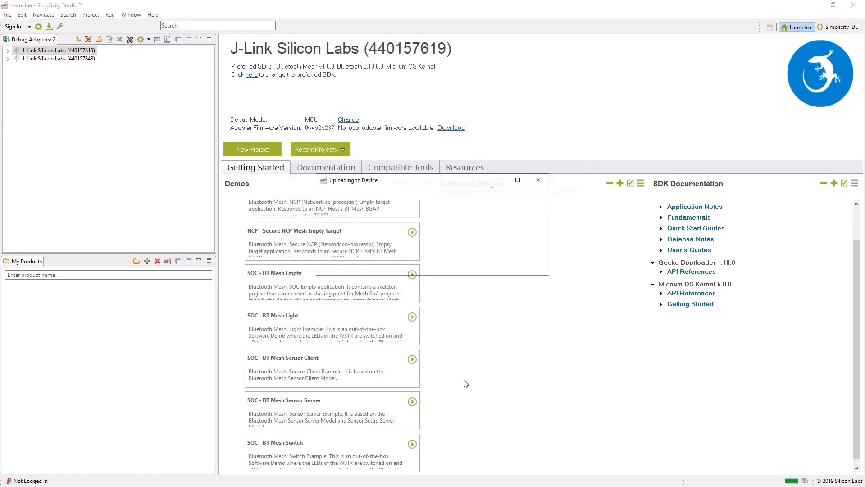
left_click(538, 180)
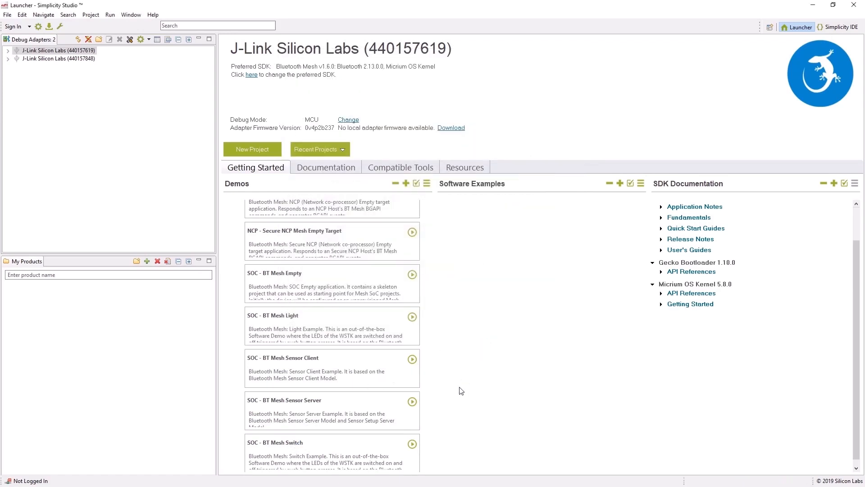
mouse_move(315, 269)
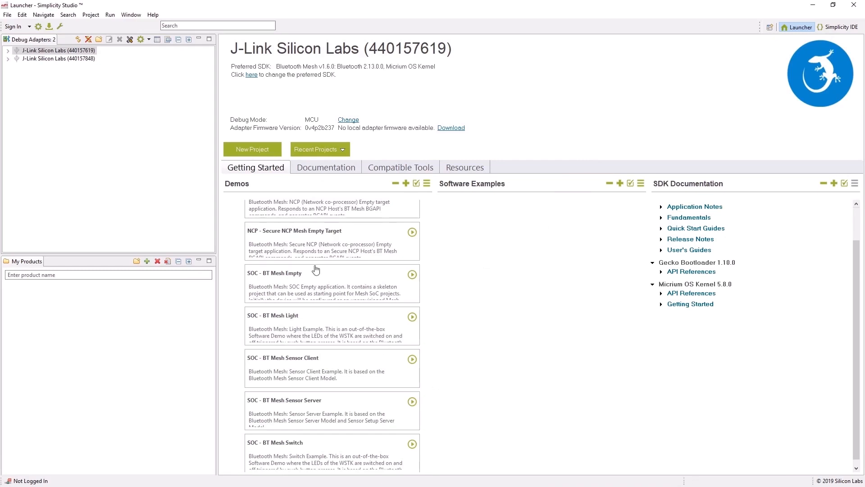
- Flash the SOC - BT Mesh Light demo onto adapter 440157848
left_click(57, 58)
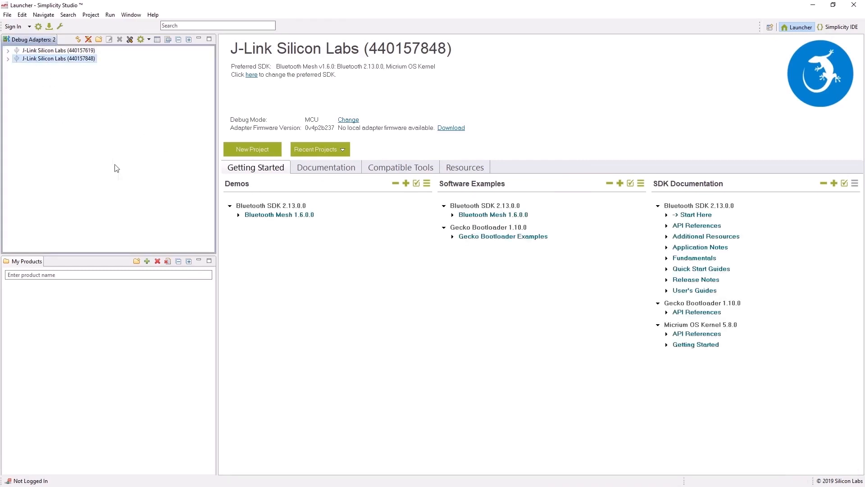
left_click(238, 215)
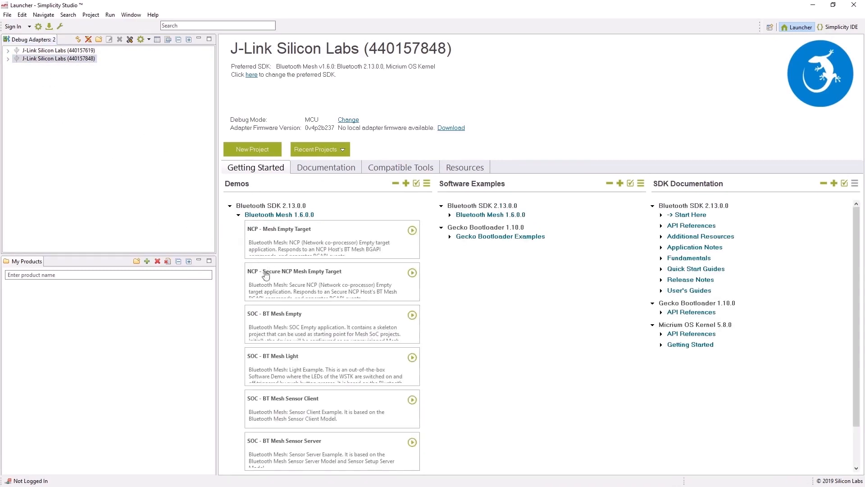
left_click(412, 357)
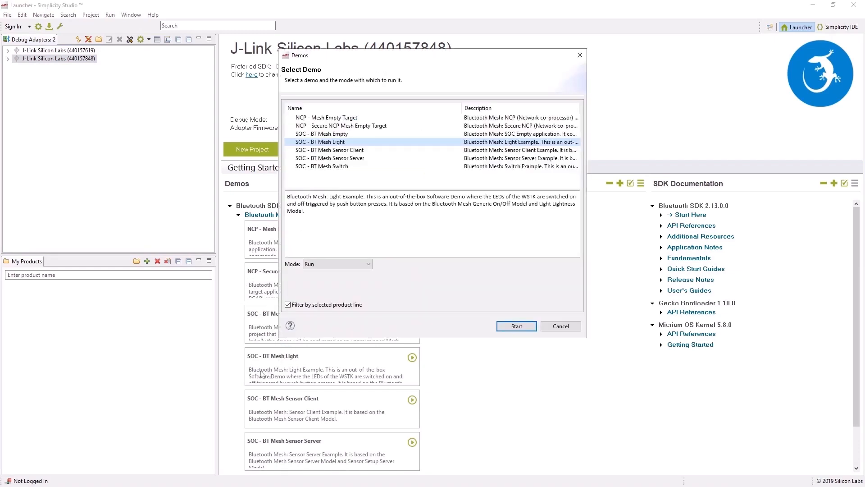
left_click(515, 325)
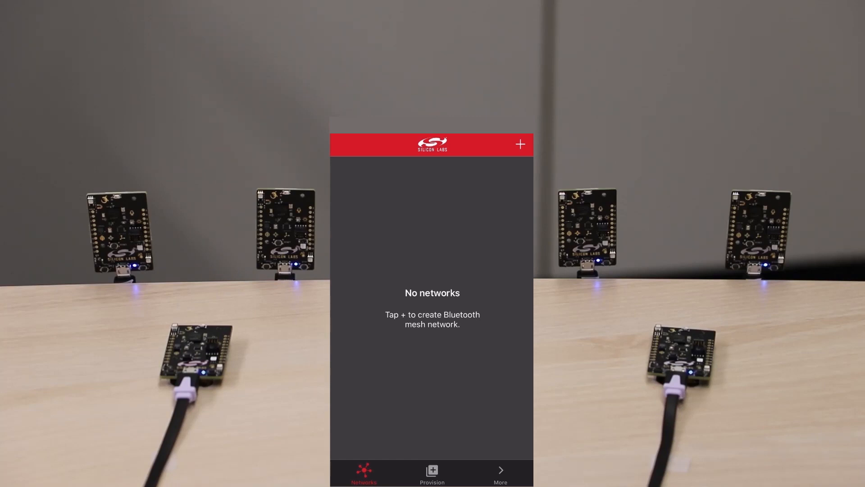
- Create the 'Demo Smart Home' network and scan the Provision list for nearby unprovisioned nodes
left_click(519, 144)
type("Demo")
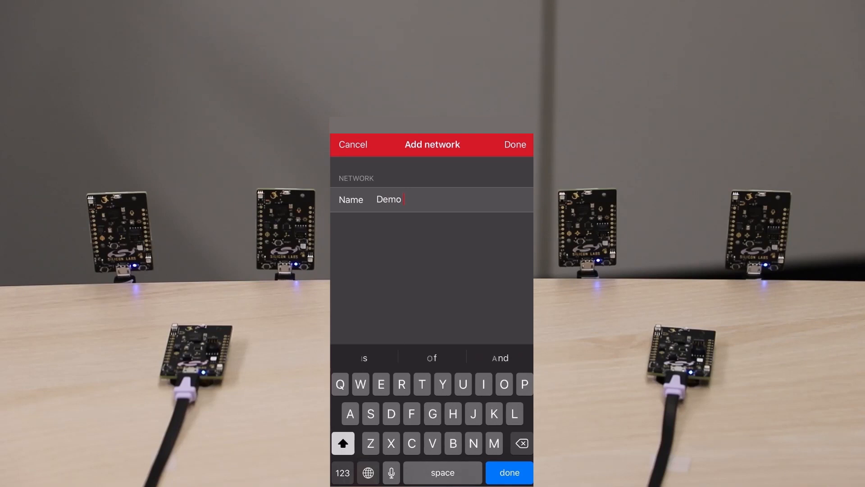
type("Smart")
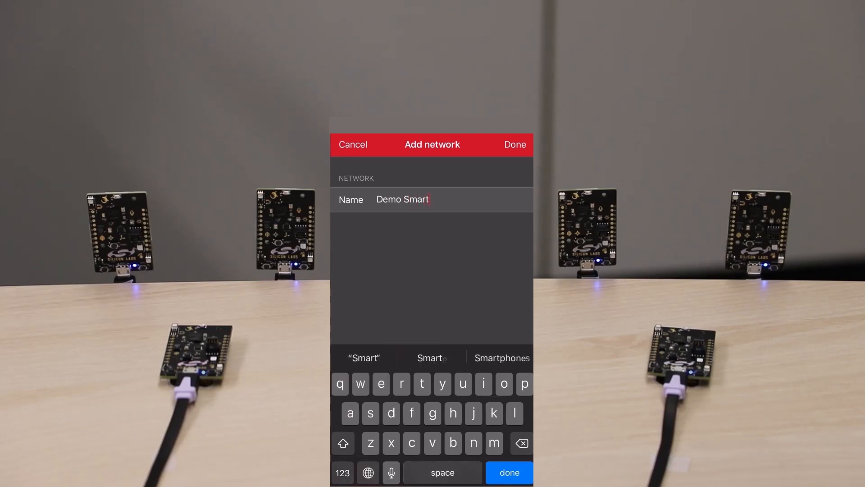
type("Home")
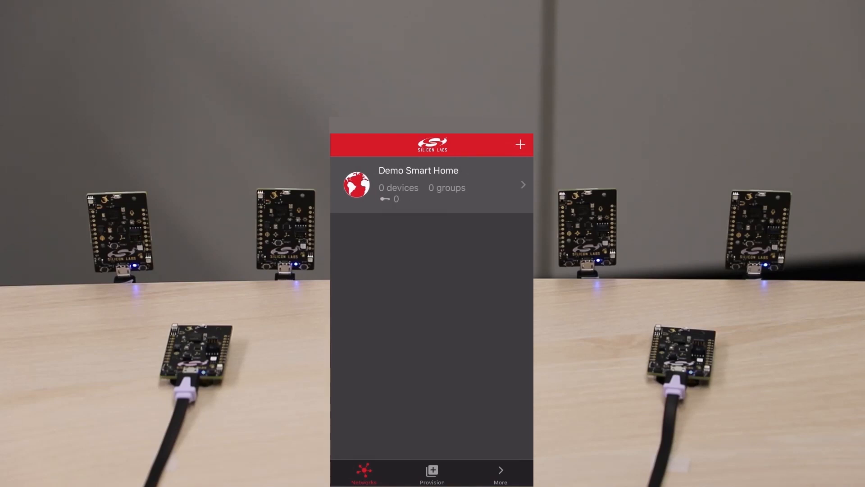
left_click(432, 473)
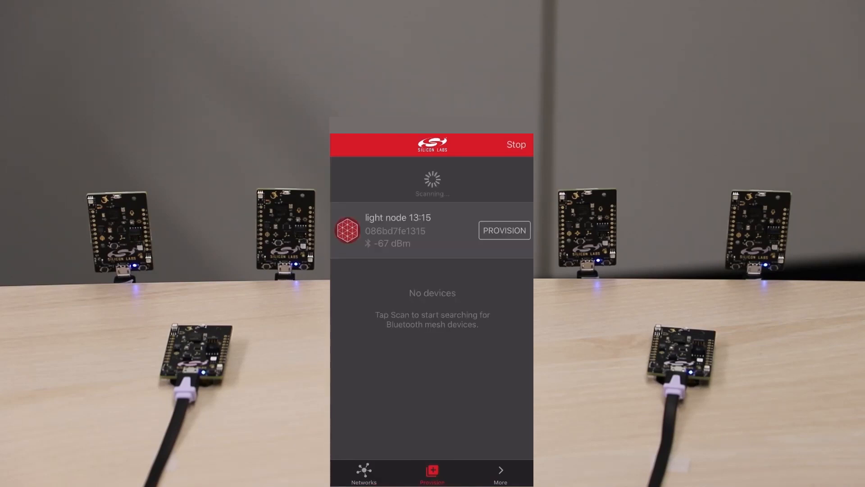
left_click(516, 144)
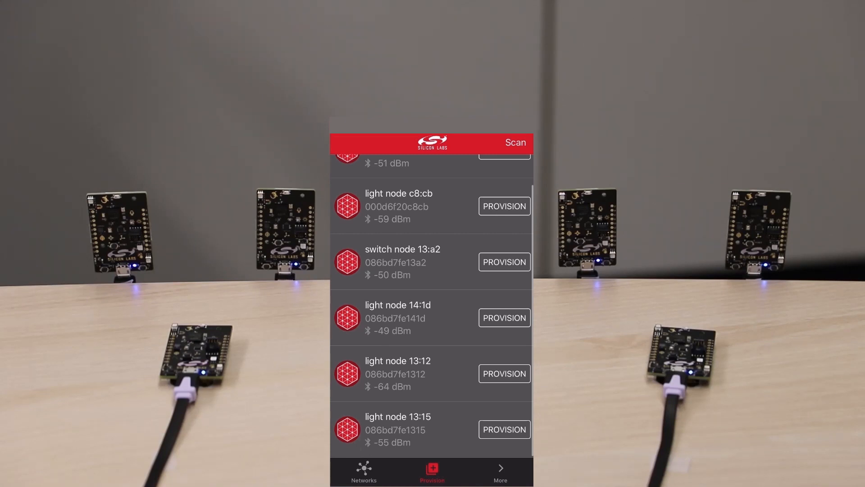
- Provision light node 13:15 into Demo Smart Home and name it Lamp 1
left_click(503, 428)
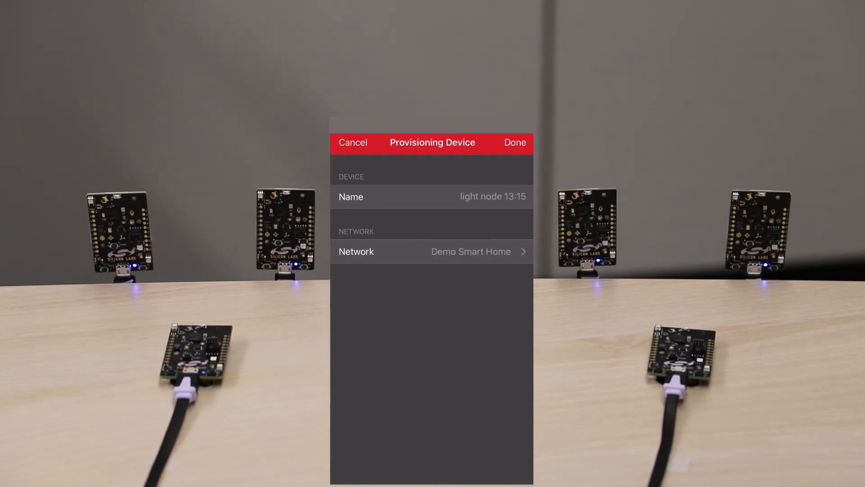
left_click(514, 142)
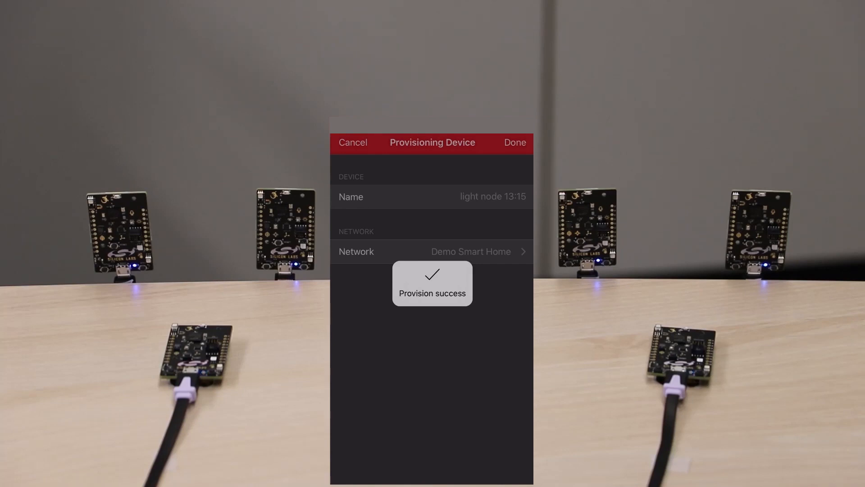
left_click(514, 143)
type("Lamp")
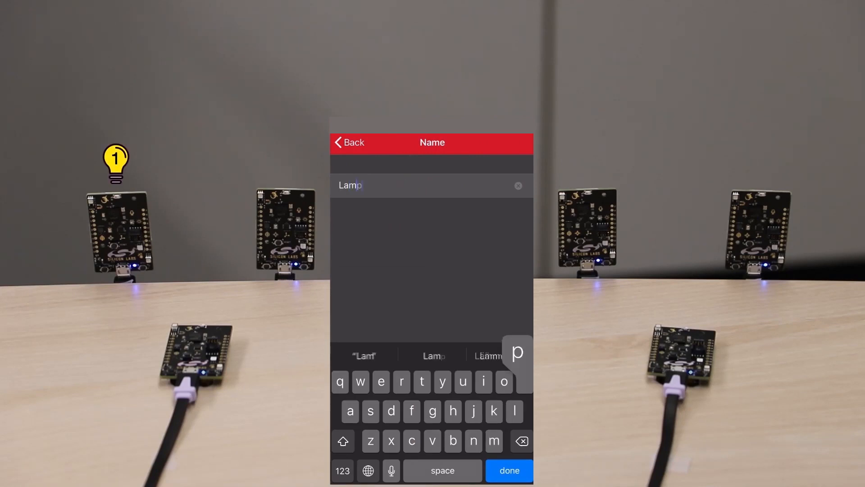
type("1")
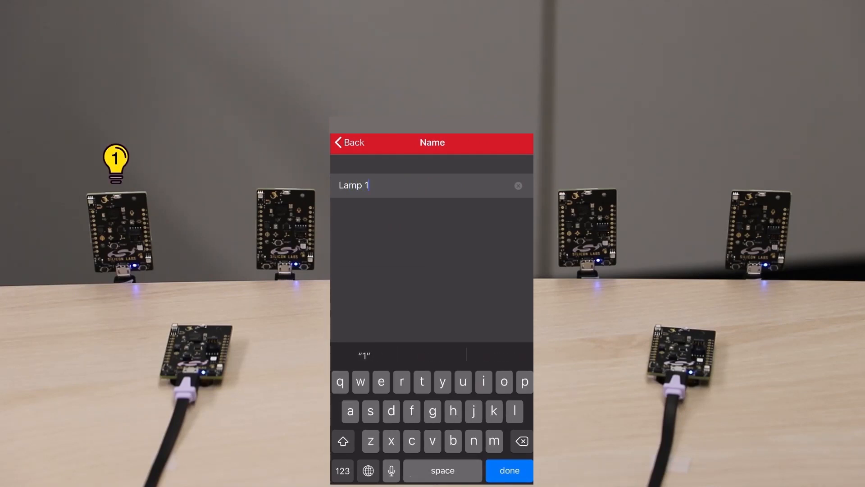
left_click(508, 470)
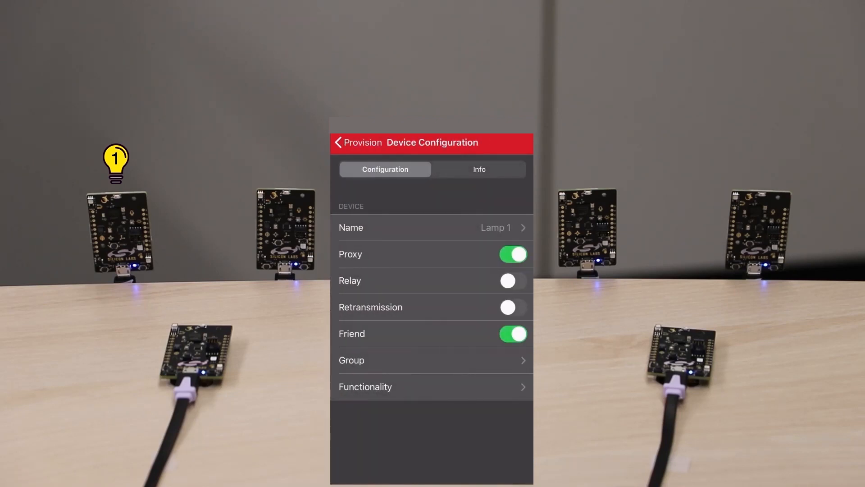
- Provision light node 13:12 into Demo Smart Home and name it Lamp 2
left_click(339, 142)
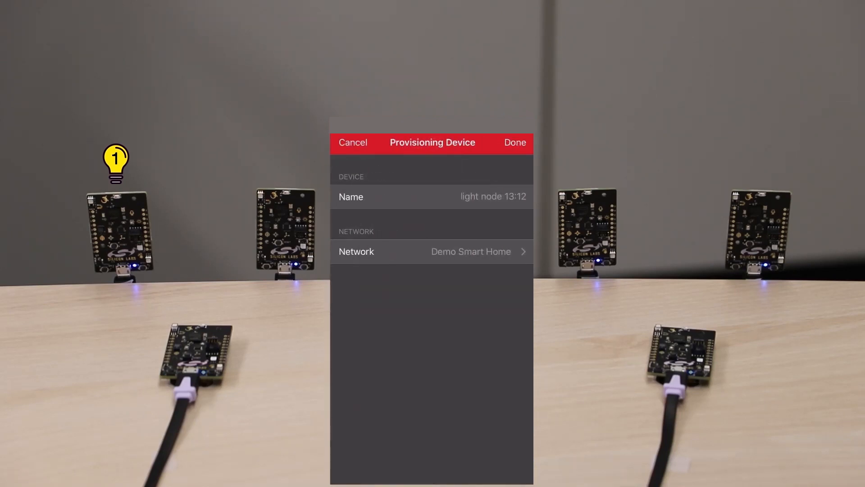
left_click(515, 142)
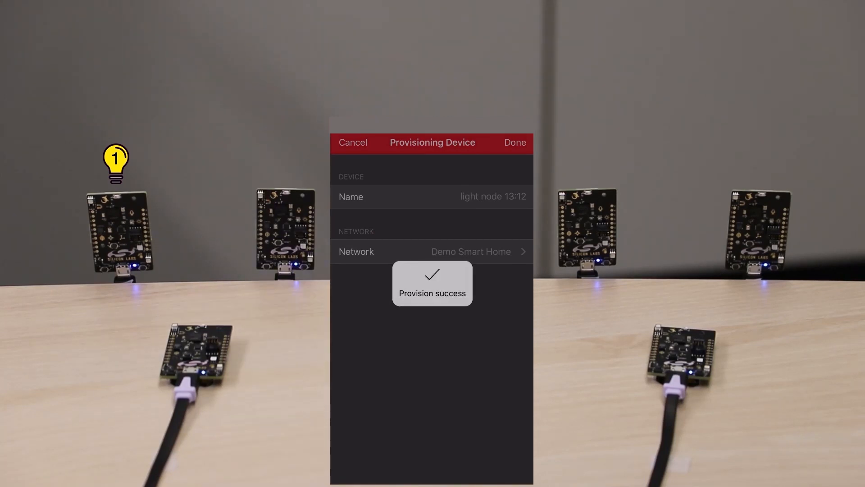
left_click(514, 143)
type("Lamp")
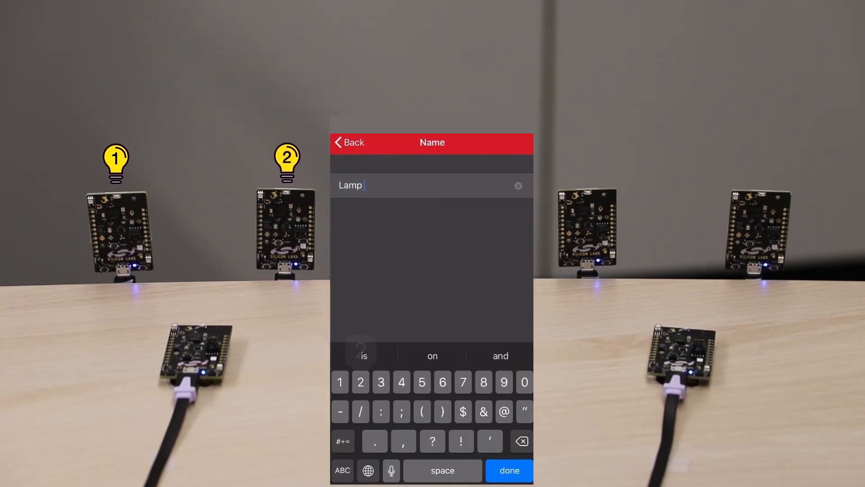
left_click(507, 470)
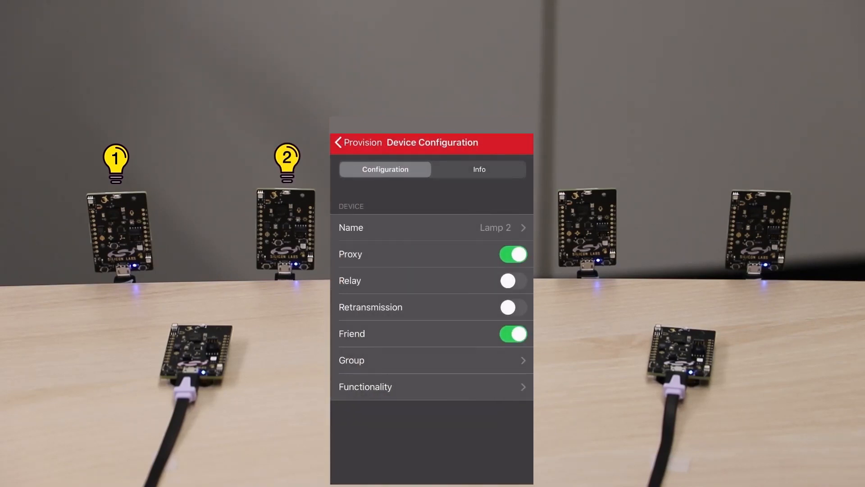
- Provision switch node 13:35 as 'Switch Bedroom', leaving Demo Smart Home with 6 devices
left_click(358, 142)
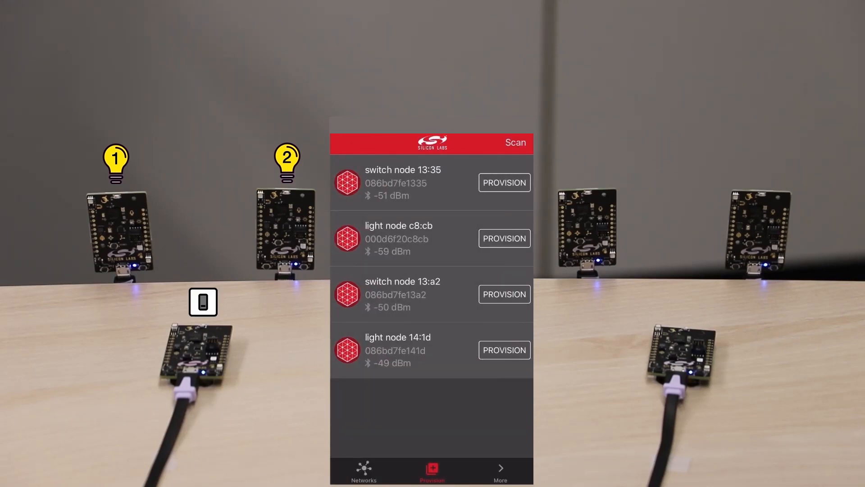
left_click(503, 182)
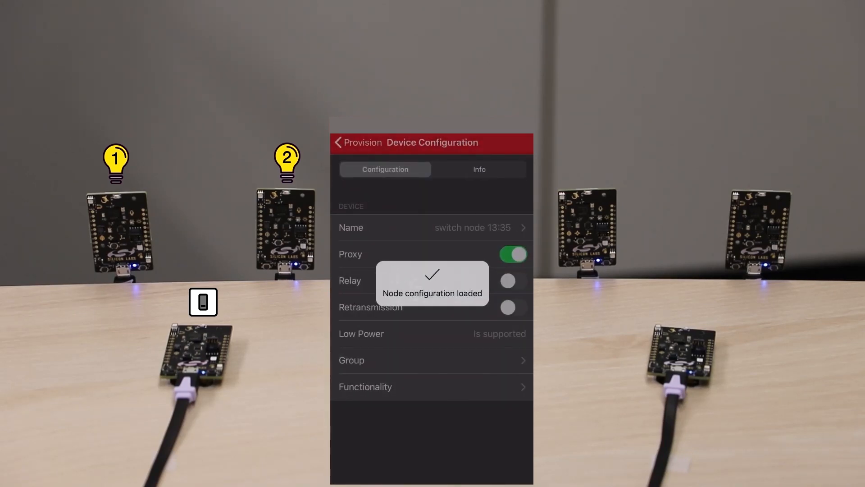
left_click(432, 227)
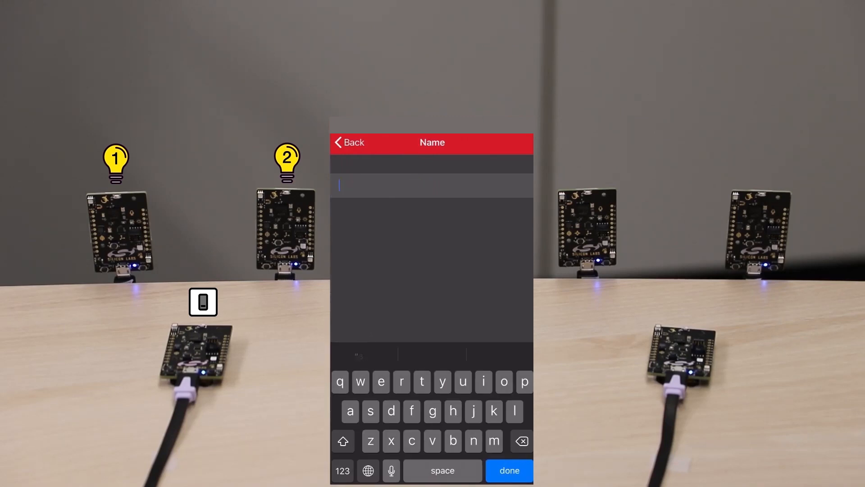
type("Switch Bedro")
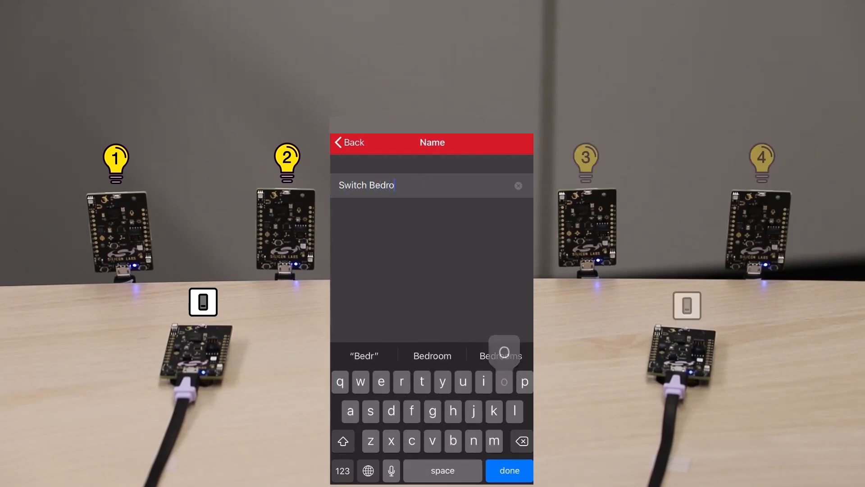
left_click(508, 471)
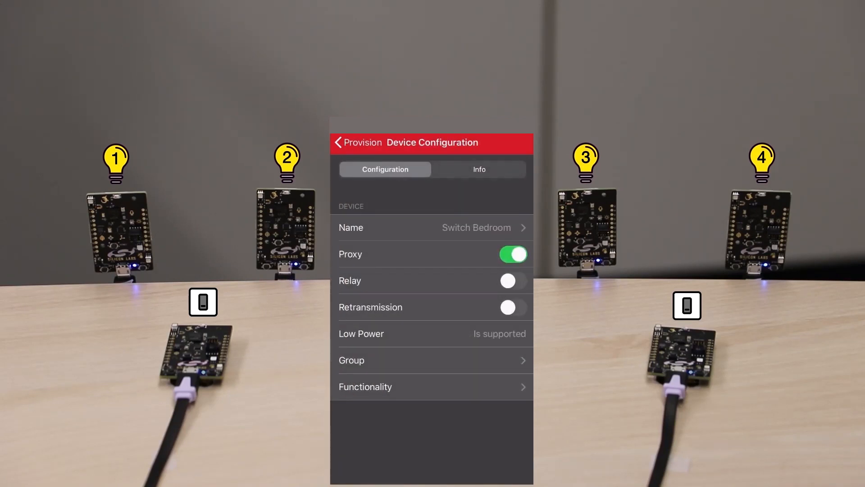
left_click(358, 141)
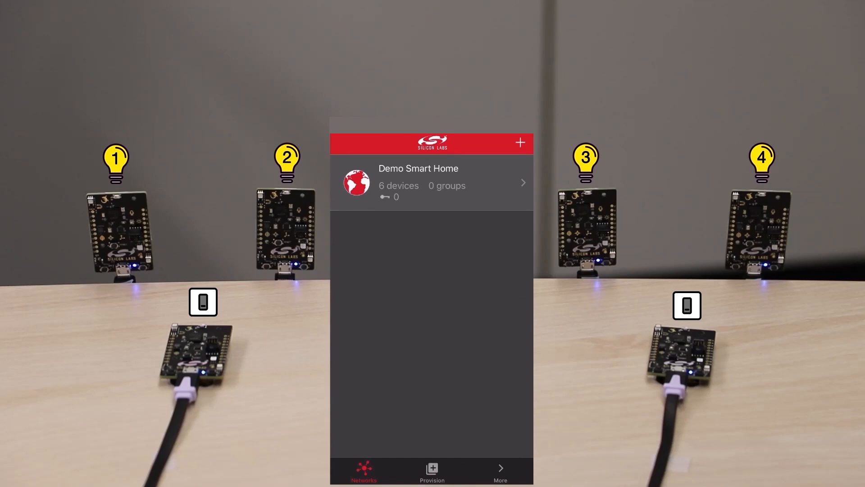
- Add a 'Living Room' group to Demo Smart Home next to Bedroom
left_click(432, 182)
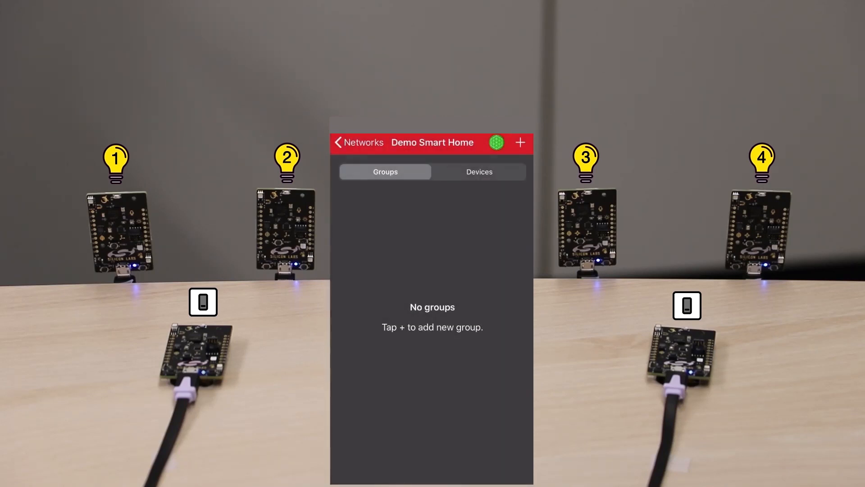
left_click(519, 142)
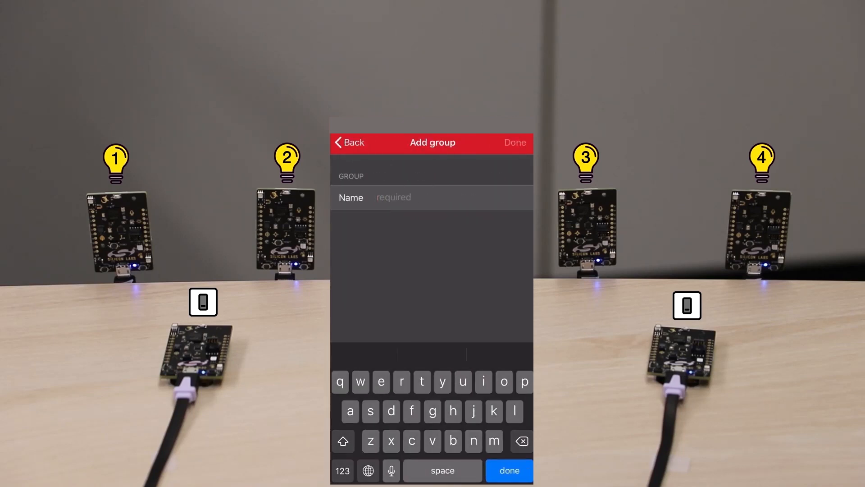
type("e")
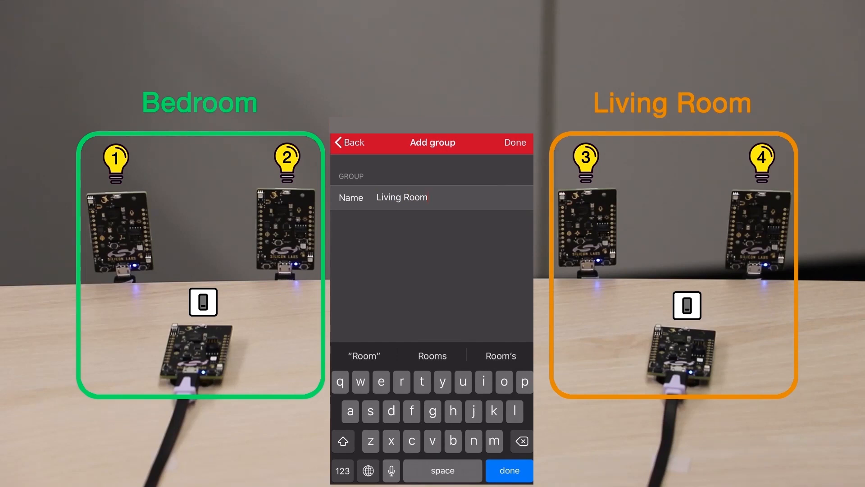
left_click(514, 142)
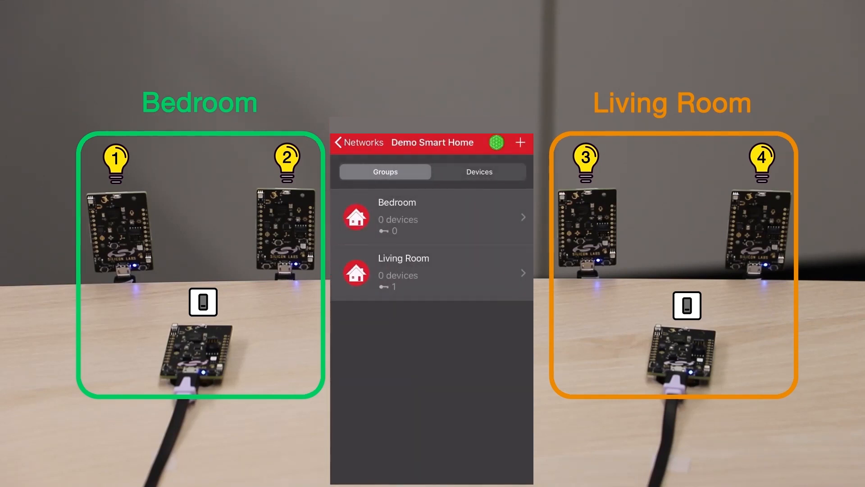
- Assign Lamp 1 to the Bedroom group as a Light CTL Server
left_click(478, 172)
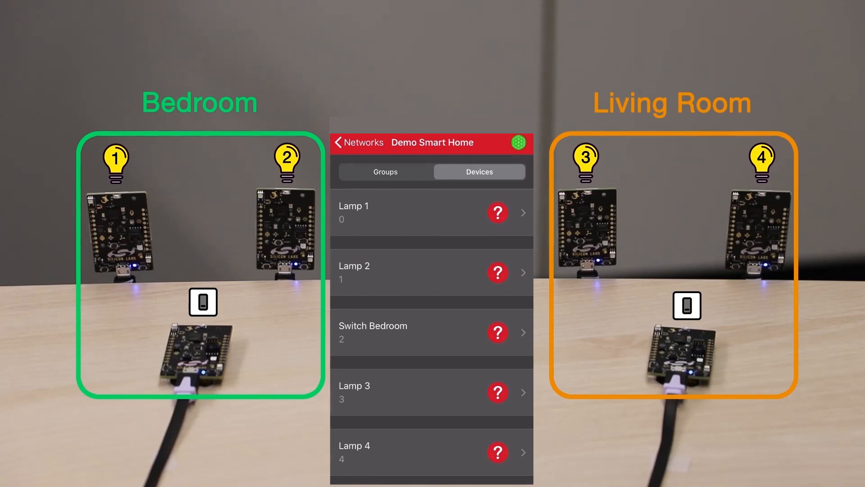
left_click(431, 212)
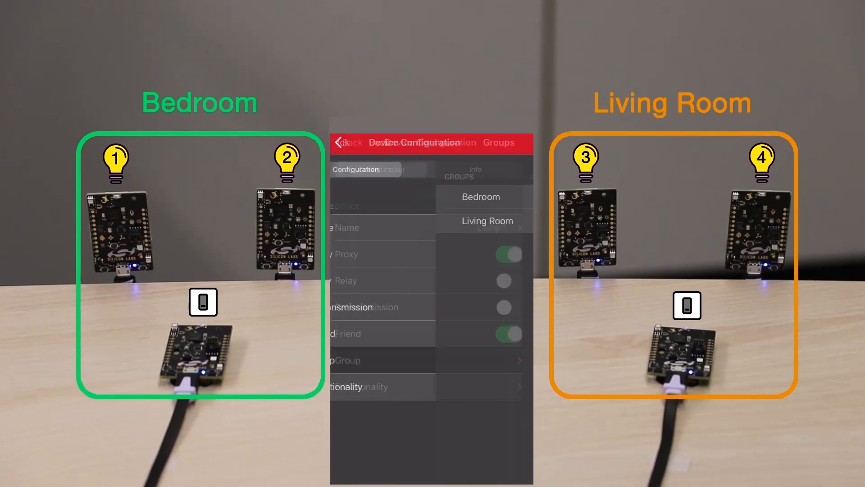
left_click(498, 142)
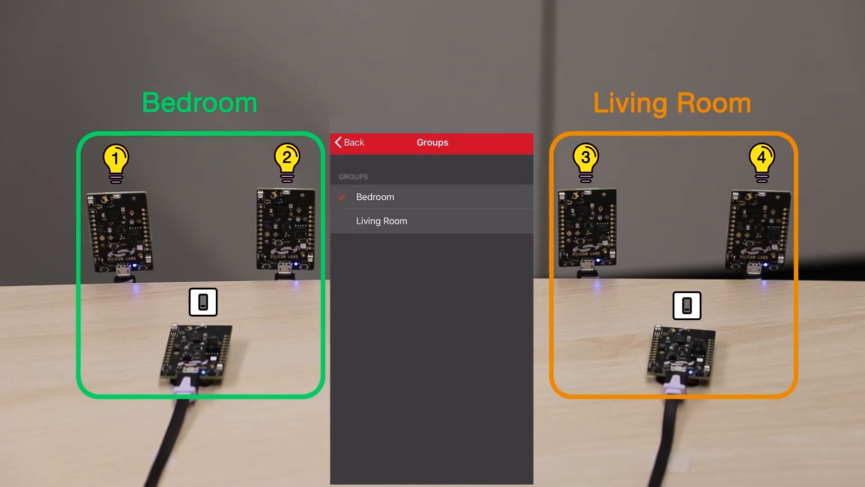
left_click(375, 197)
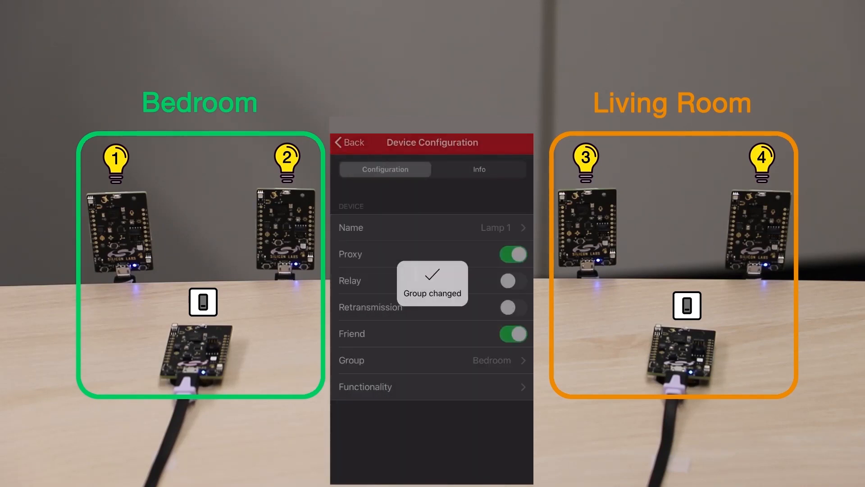
left_click(365, 387)
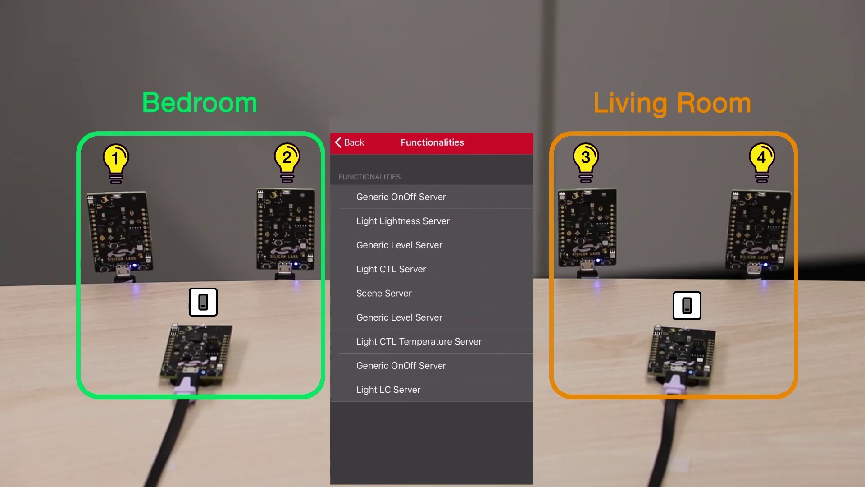
left_click(391, 269)
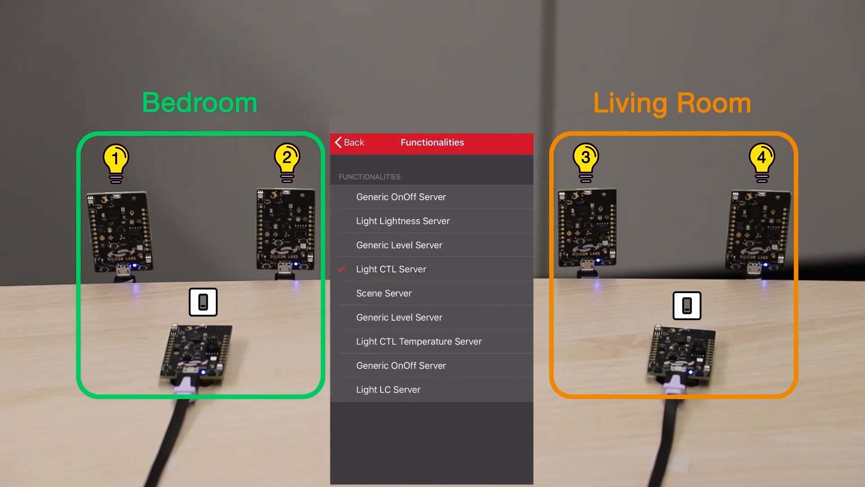
left_click(391, 269)
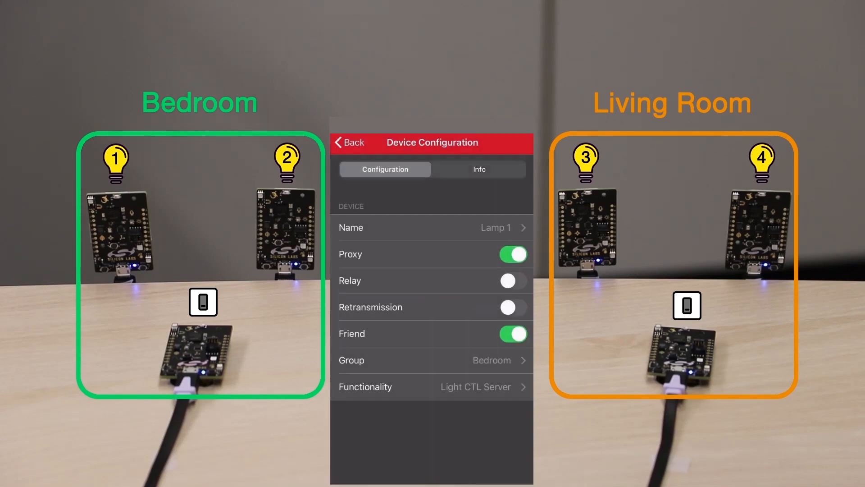
left_click(348, 142)
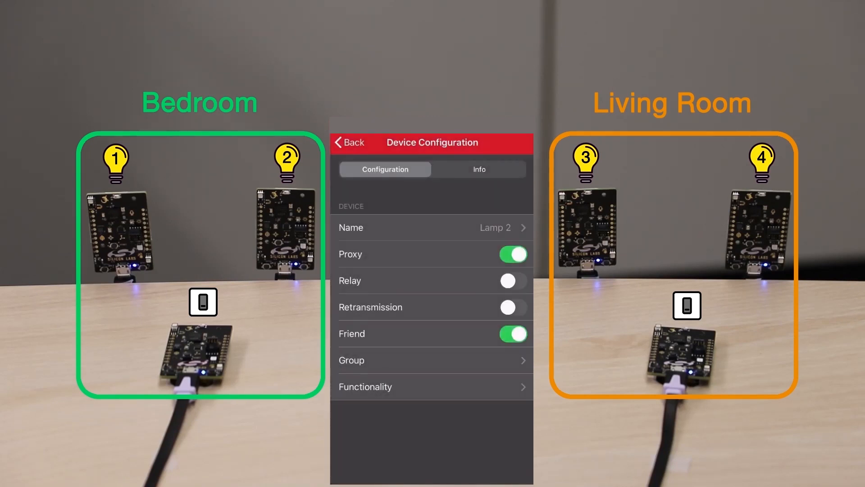
- Assign Lamp 2 to the Bedroom group as a Light CTL Server
left_click(433, 360)
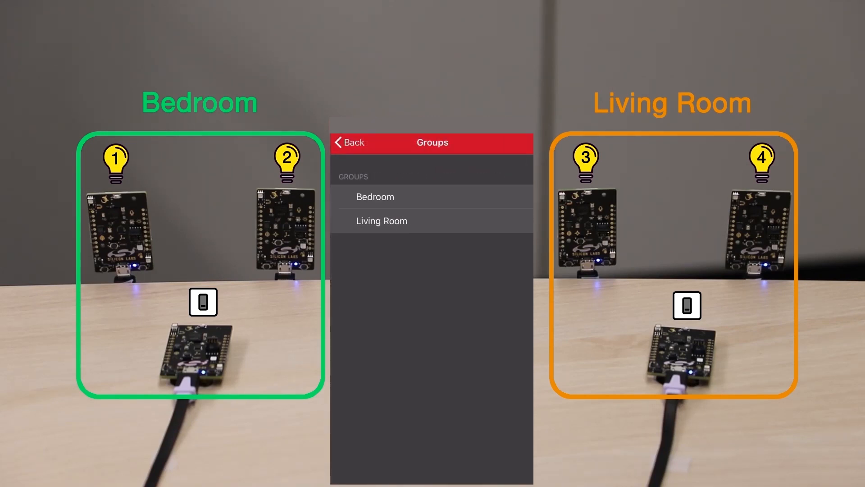
left_click(375, 196)
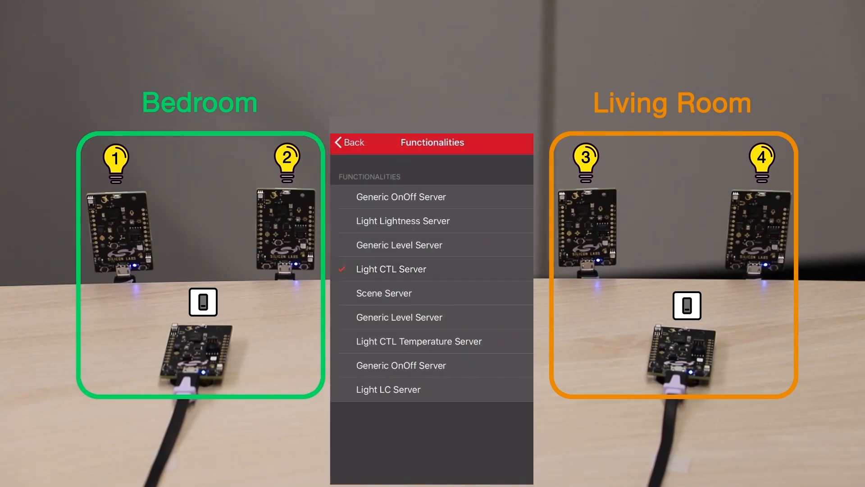
left_click(390, 268)
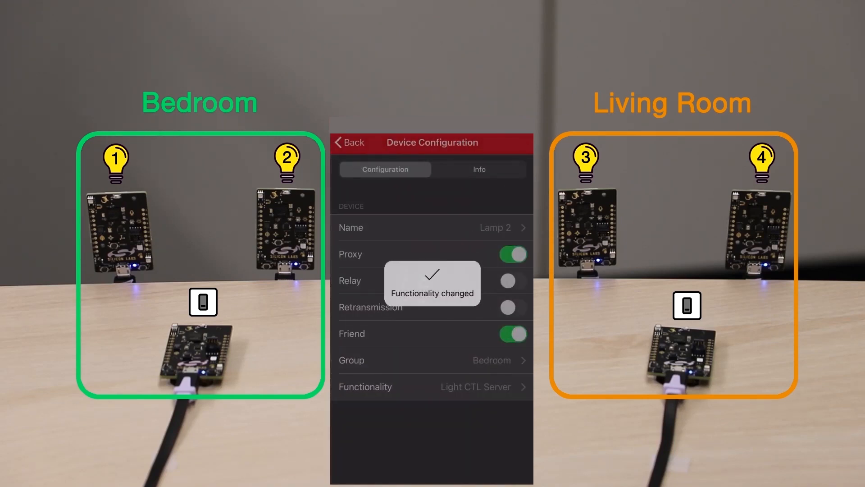
- Assign Switch Bedroom to the Bedroom group as a Light CTL Client, lighting both Bedroom lamps
left_click(349, 143)
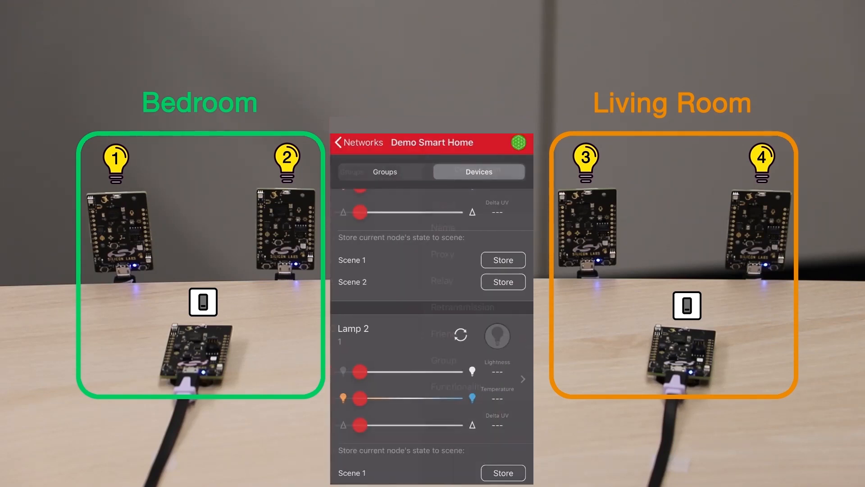
scroll("down", 3)
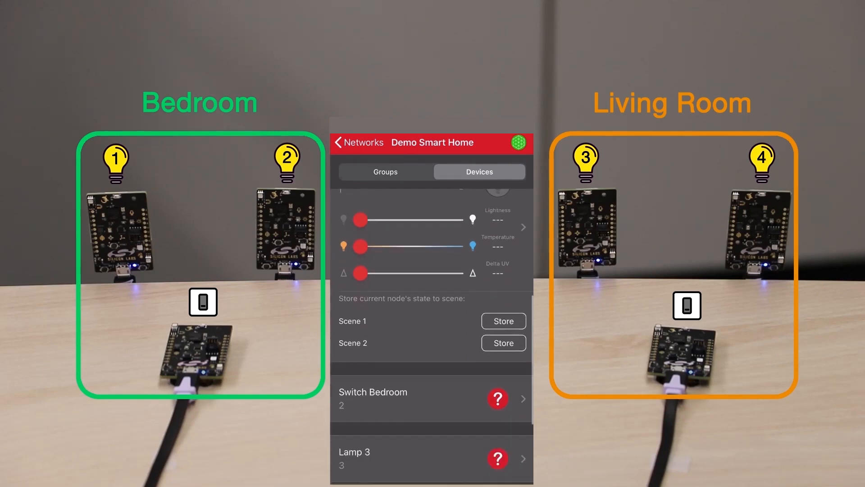
left_click(431, 398)
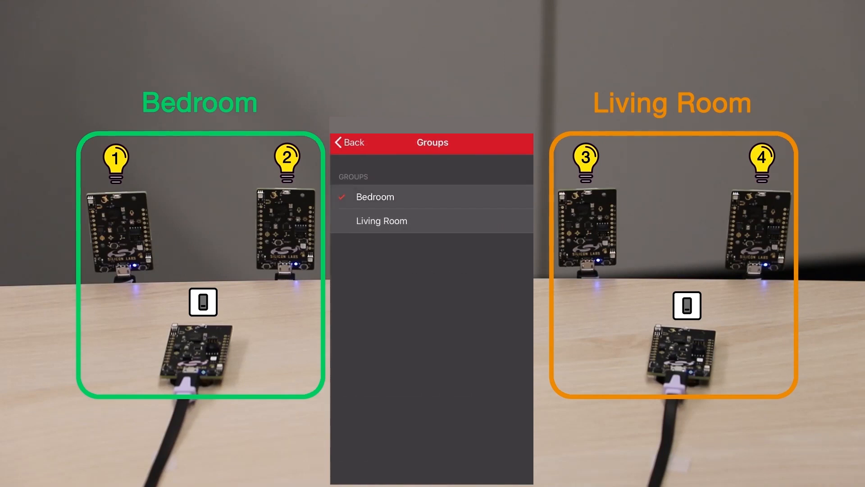
left_click(380, 196)
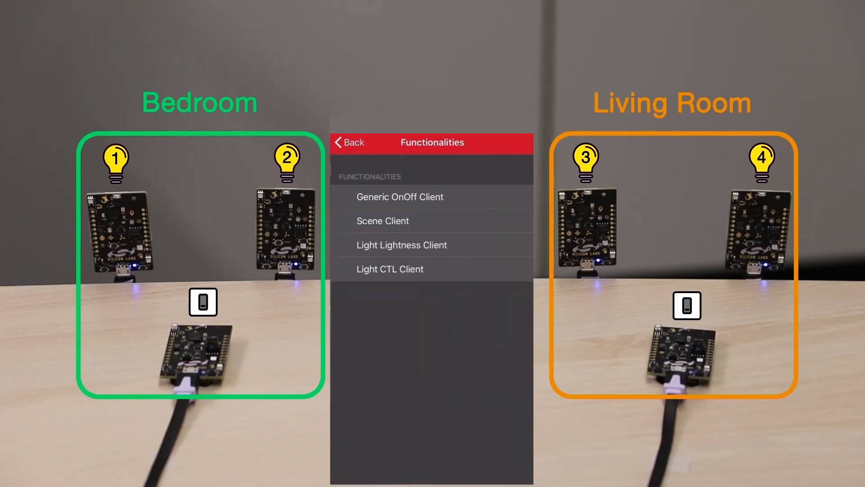
left_click(390, 269)
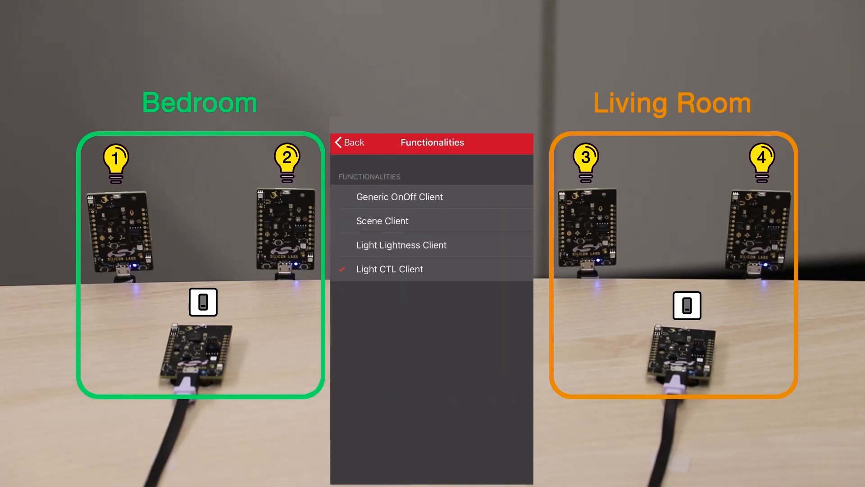
left_click(390, 269)
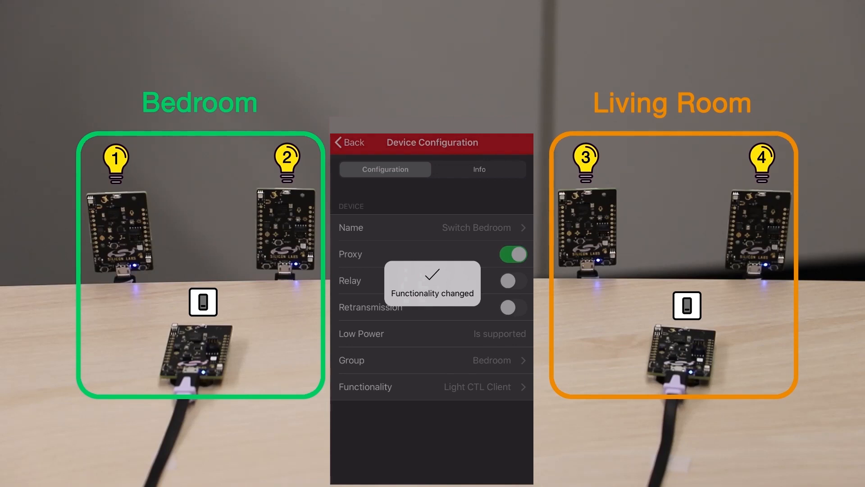
left_click(349, 143)
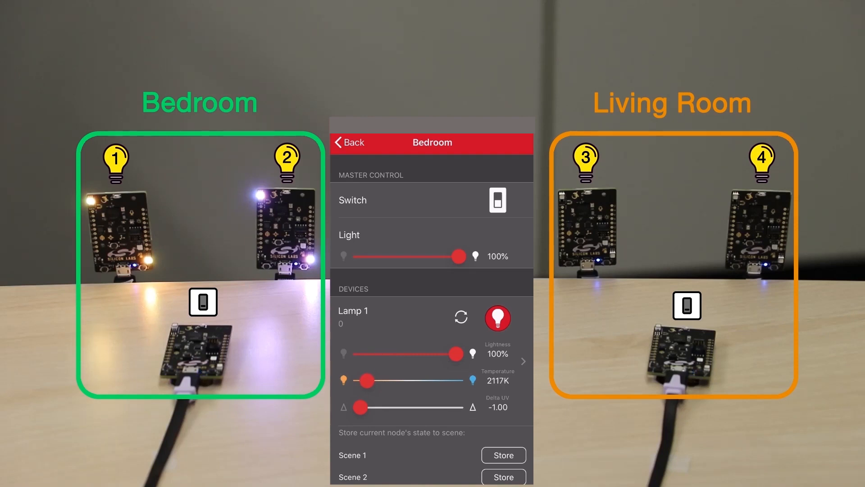
- Leave the Bedroom controls and bring up the Living Room group's master control with its lamps lit
scroll("down", 3)
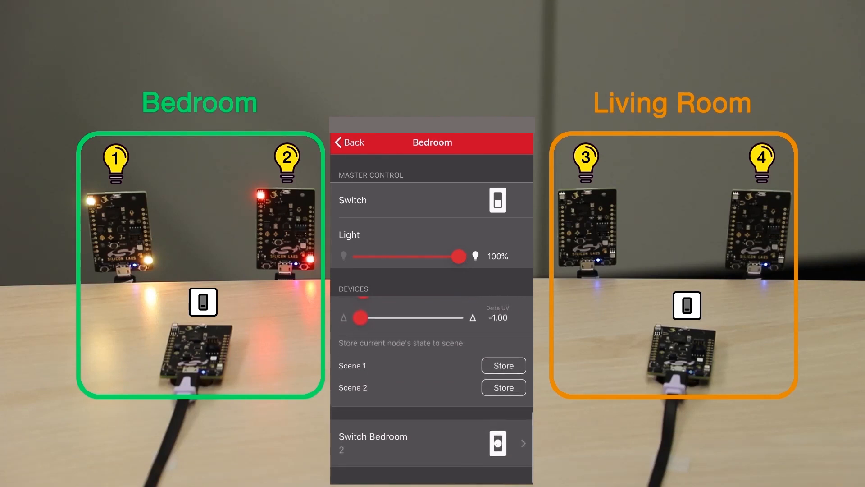
left_click(348, 142)
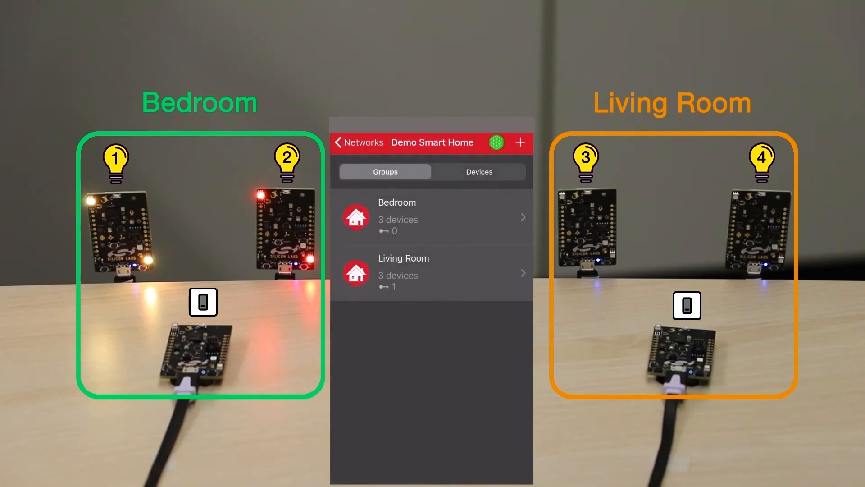
left_click(404, 272)
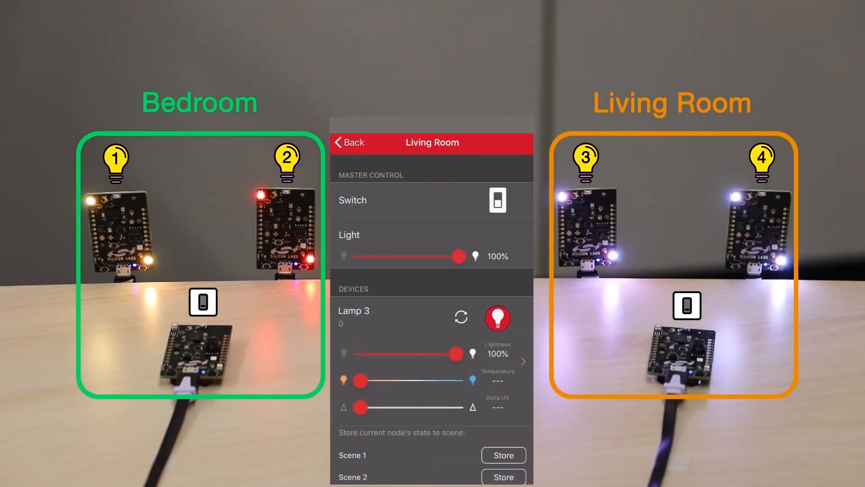